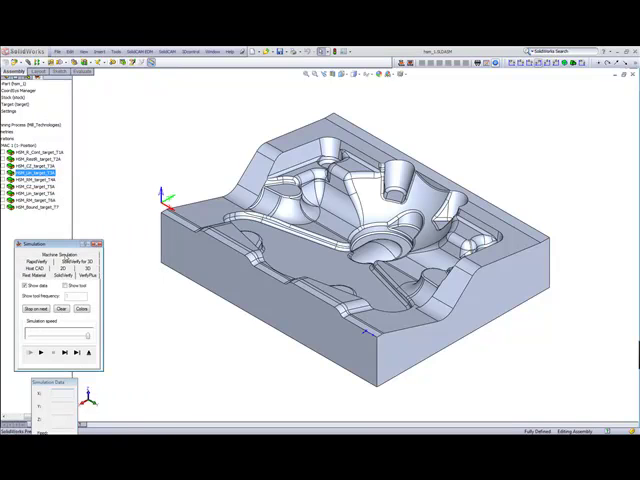
Launch SolidVerify simulation mode for the machined mold part, loading the updated stock model.
{"action": "left_click", "coordinate": [40, 352]}
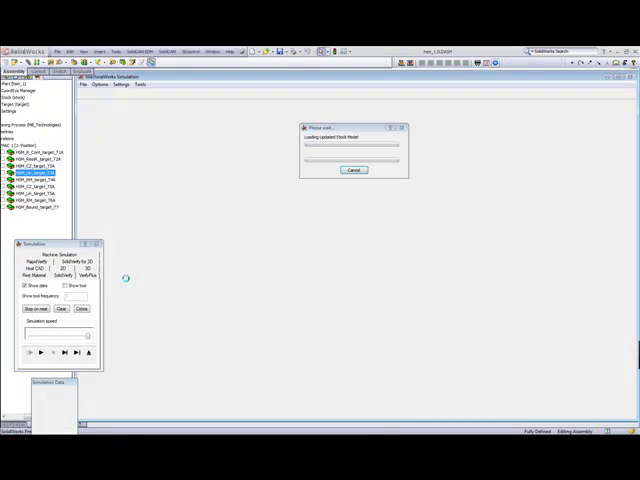